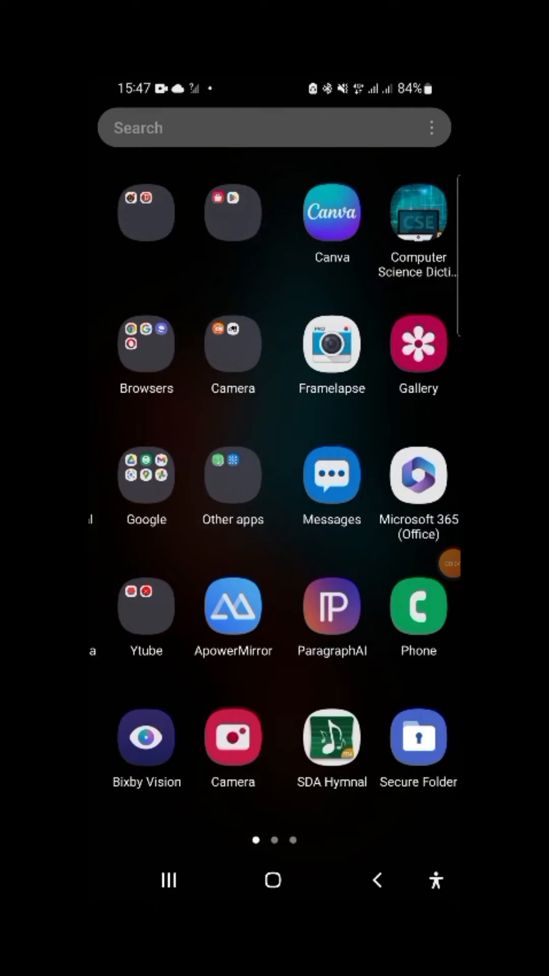
Swipe the app drawer left and launch the YouTube app.
scroll(left, 3)
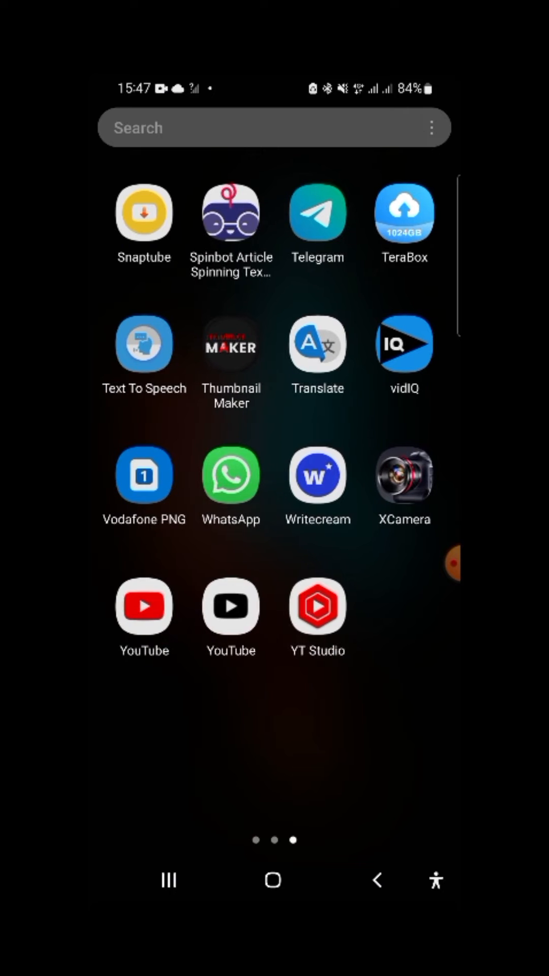
click(144, 606)
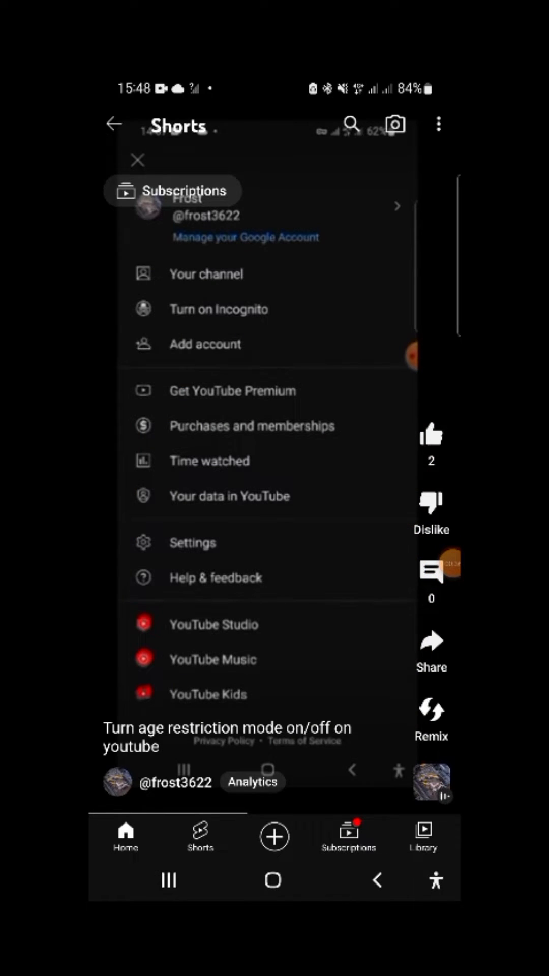
Go to the home feed and open the profile picture's account menu.
click(206, 274)
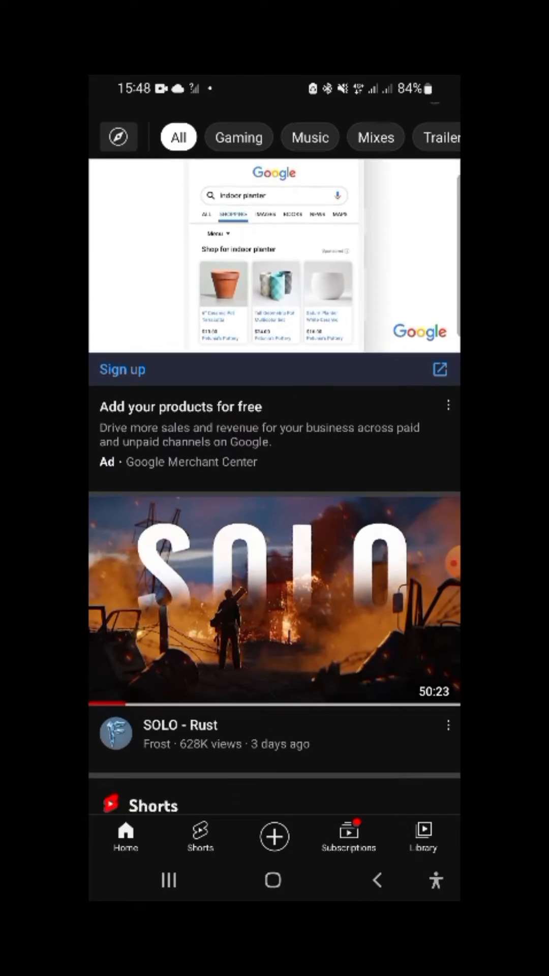
scroll(up, 3)
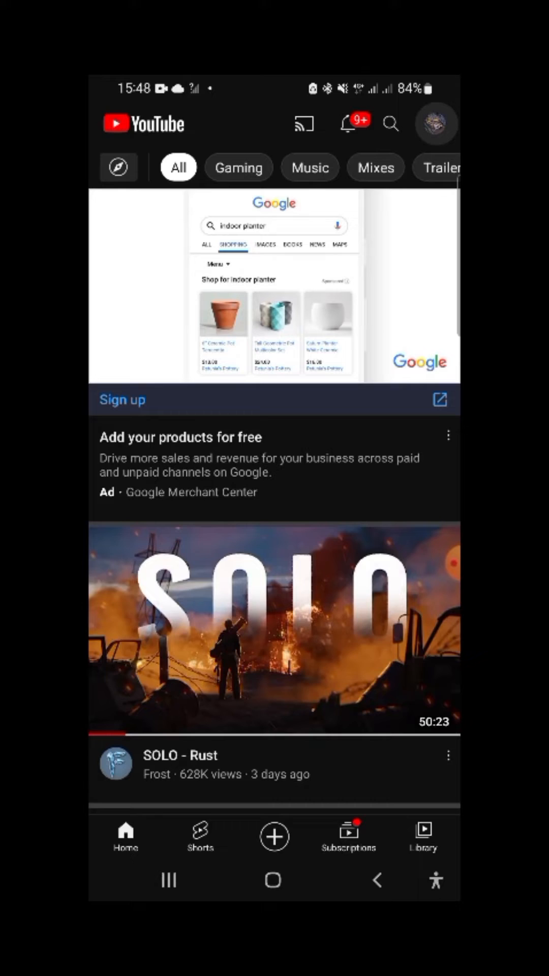
click(437, 124)
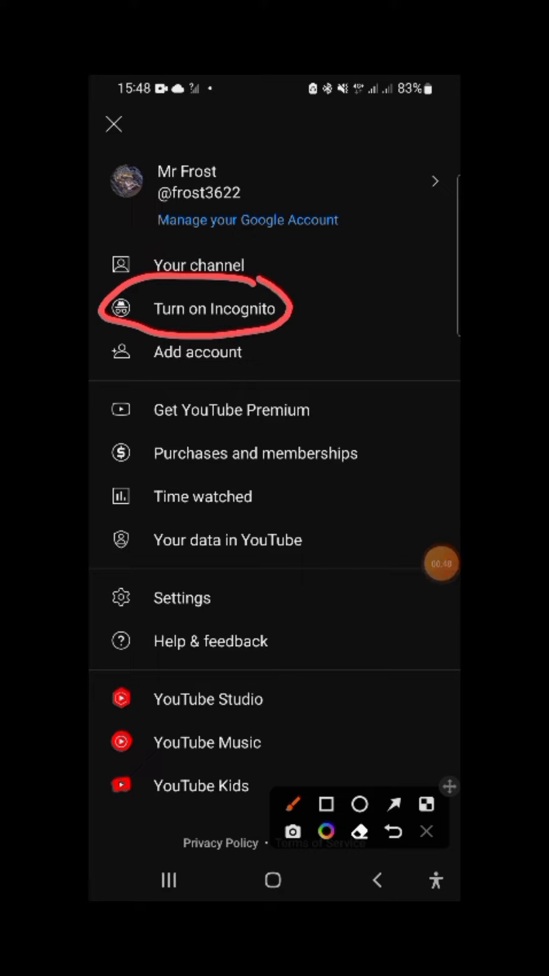
Choose 'Turn on Incognito' from the account menu.
click(427, 831)
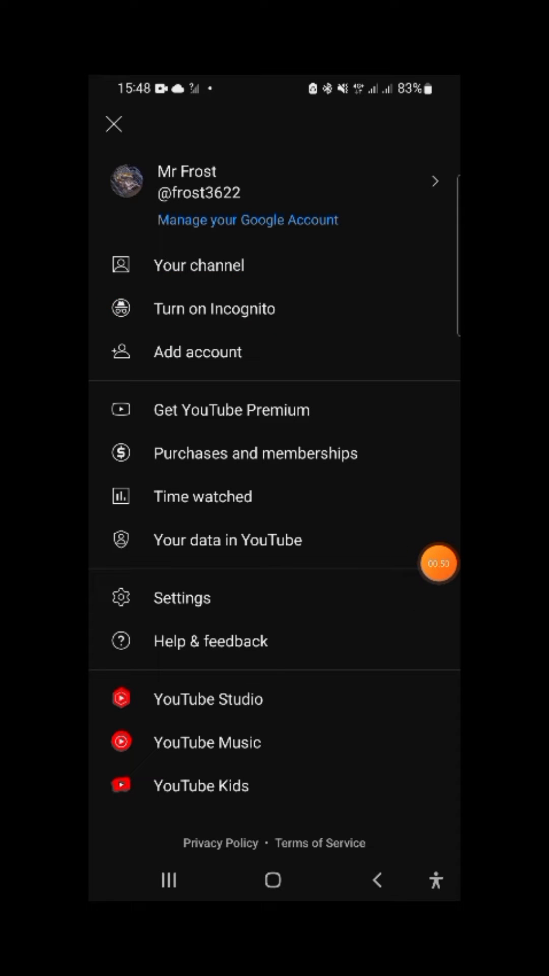
click(214, 309)
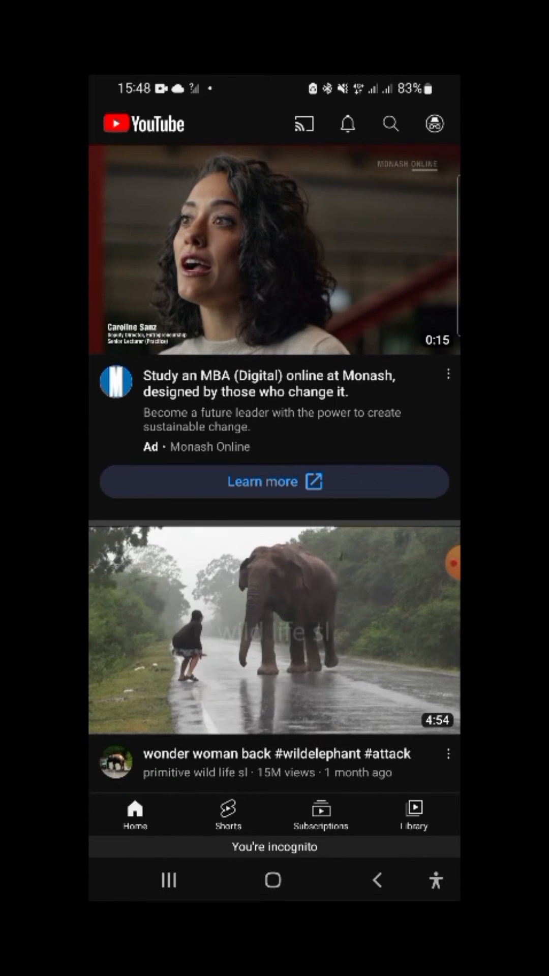
Search 'youtube subscribe button' and scroll the Mr Frost channel's Home tab.
click(390, 124)
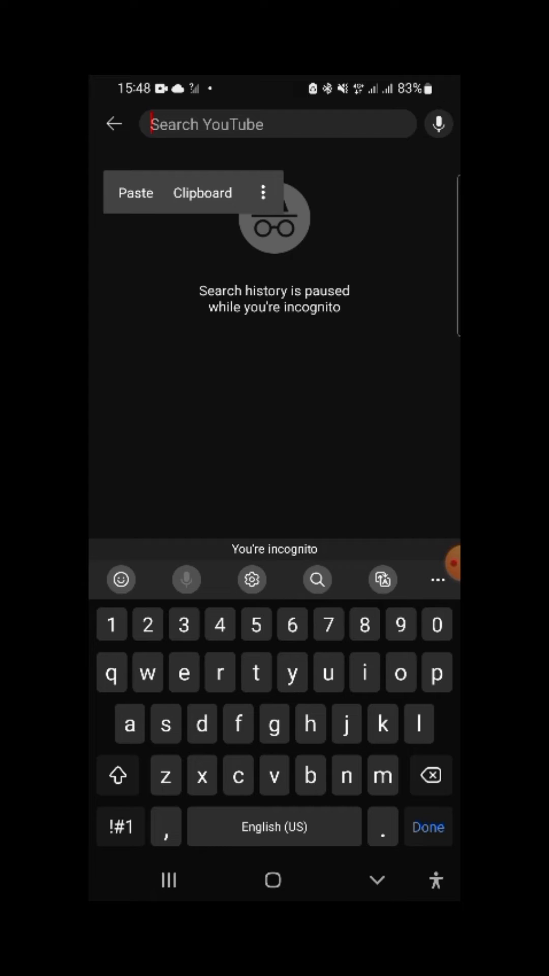
text(youtube subscribe button)
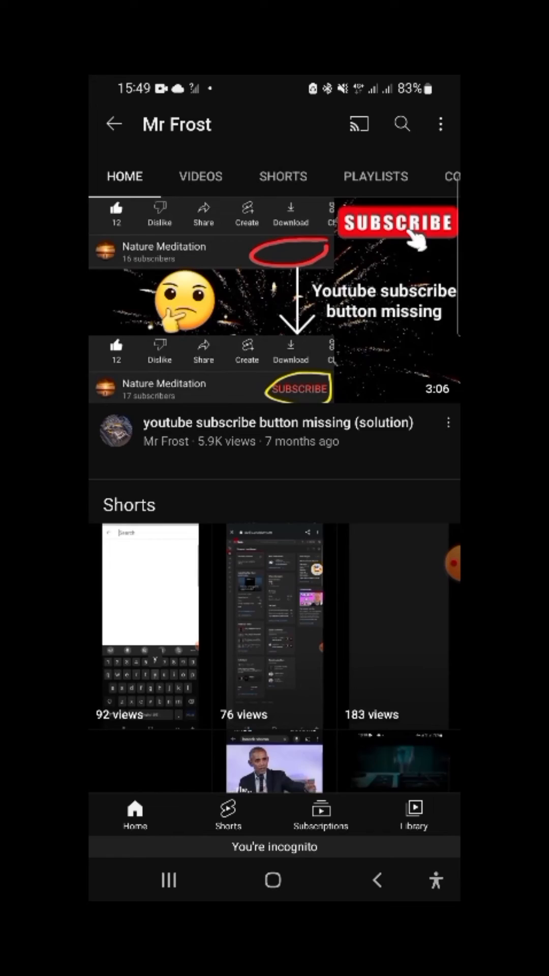
scroll(down, 3)
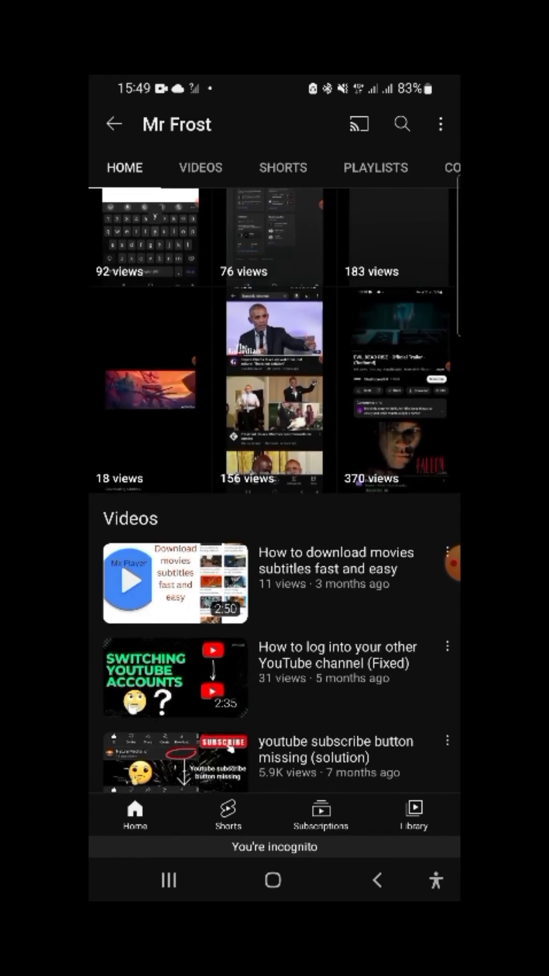
scroll(down, 3)
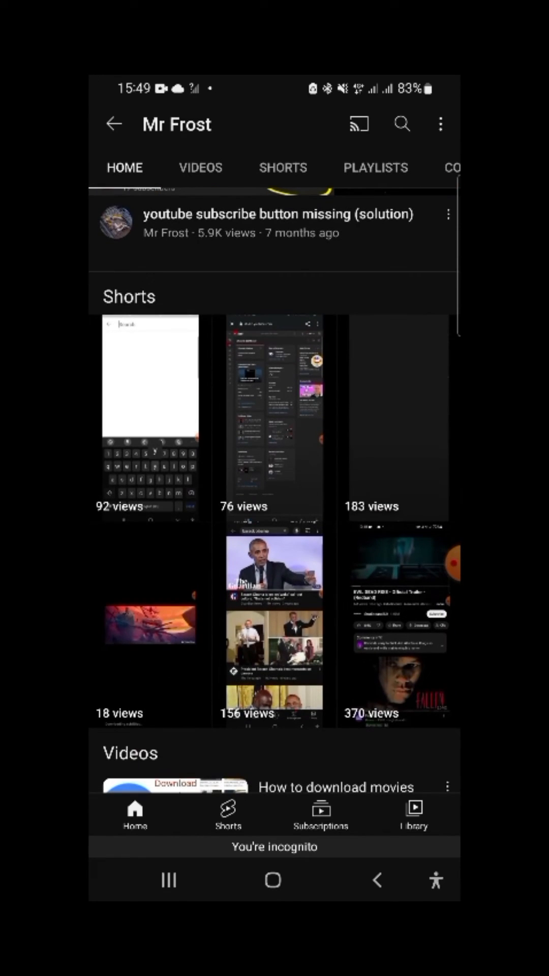